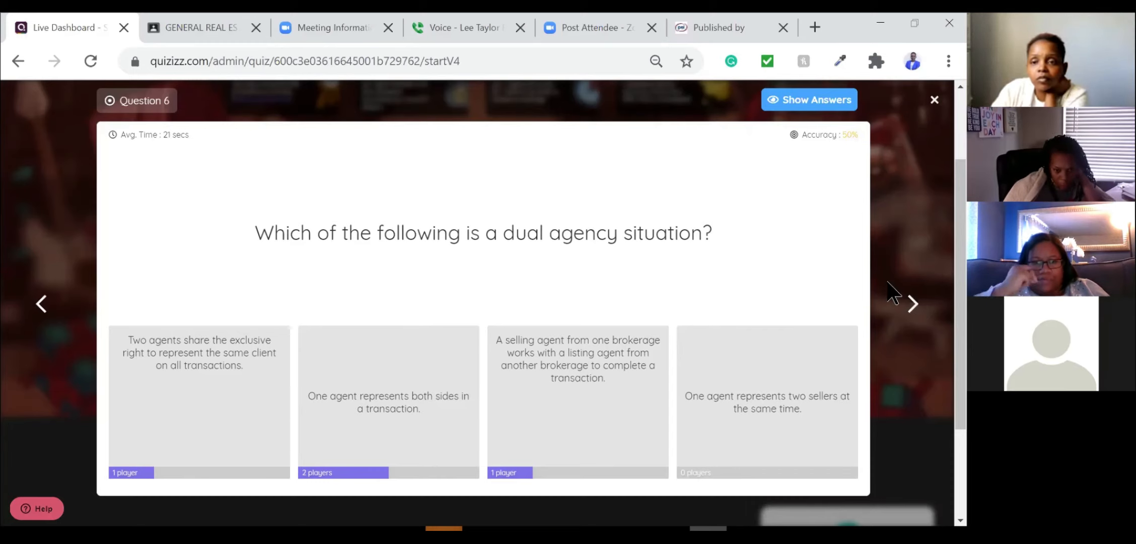
- Increase Chrome's page zoom two notches so the dual agency question reads larger
{"action": "left_click", "coordinate": [949, 60]}
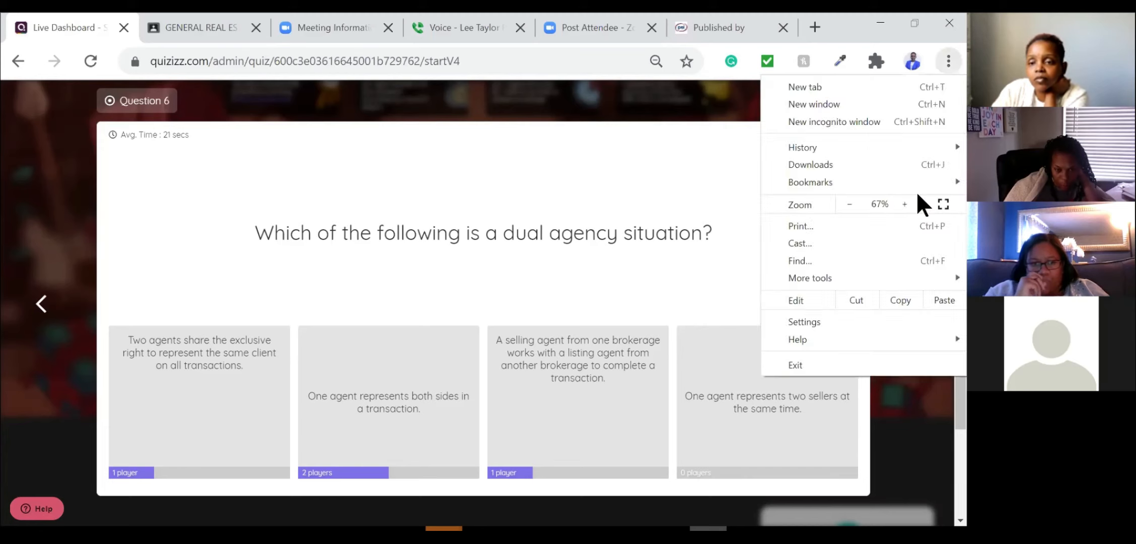
{"action": "left_click", "coordinate": [904, 204]}
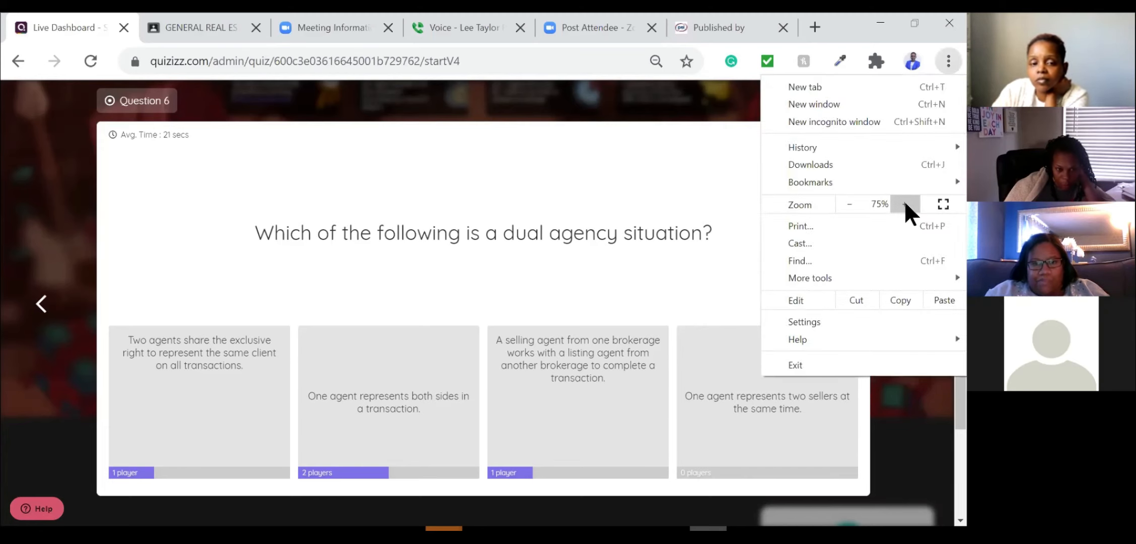
{"action": "left_click", "coordinate": [904, 203]}
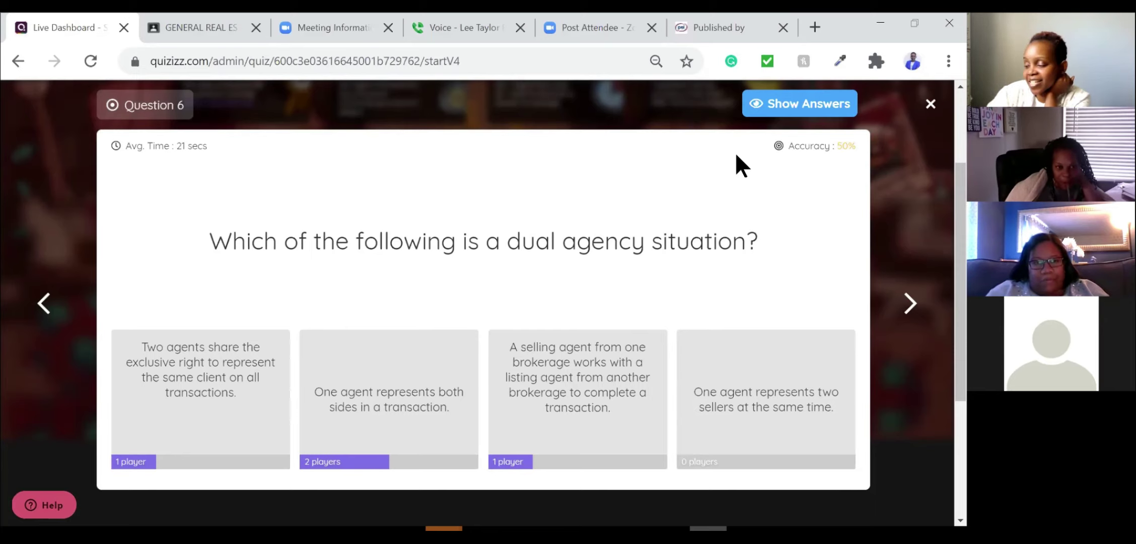
{"action": "mouse_move", "coordinate": [688, 401]}
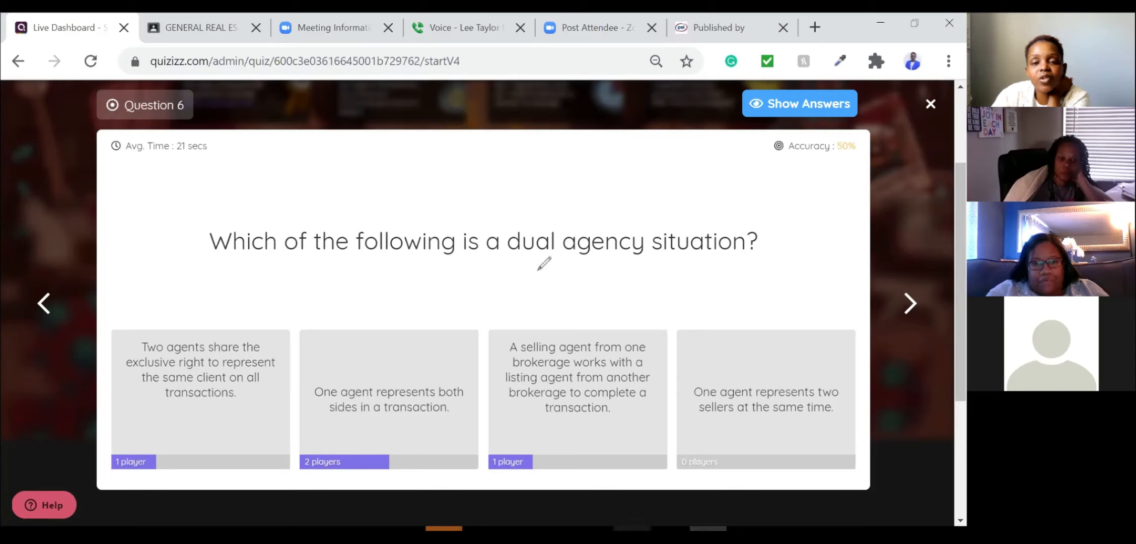
- Switch from the Quizizz window to the Agency deck in Slide Sorter view
{"action": "left_click_drag", "start_coordinate": [515, 268], "coordinate": [681, 269]}
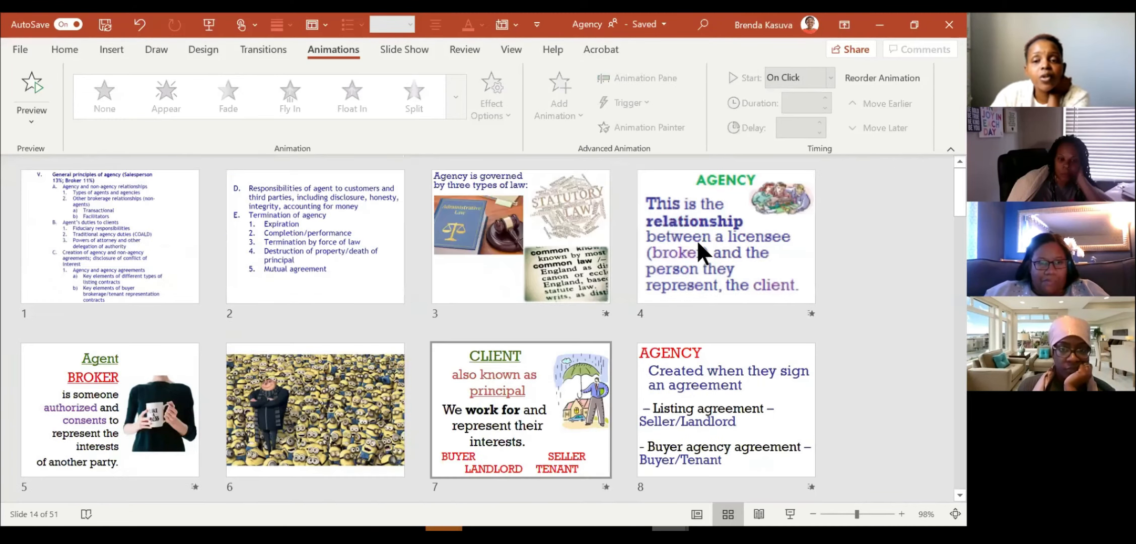
- Launch the slideshow from slide 4, the AGENCY title slide
{"action": "left_click", "coordinate": [725, 244]}
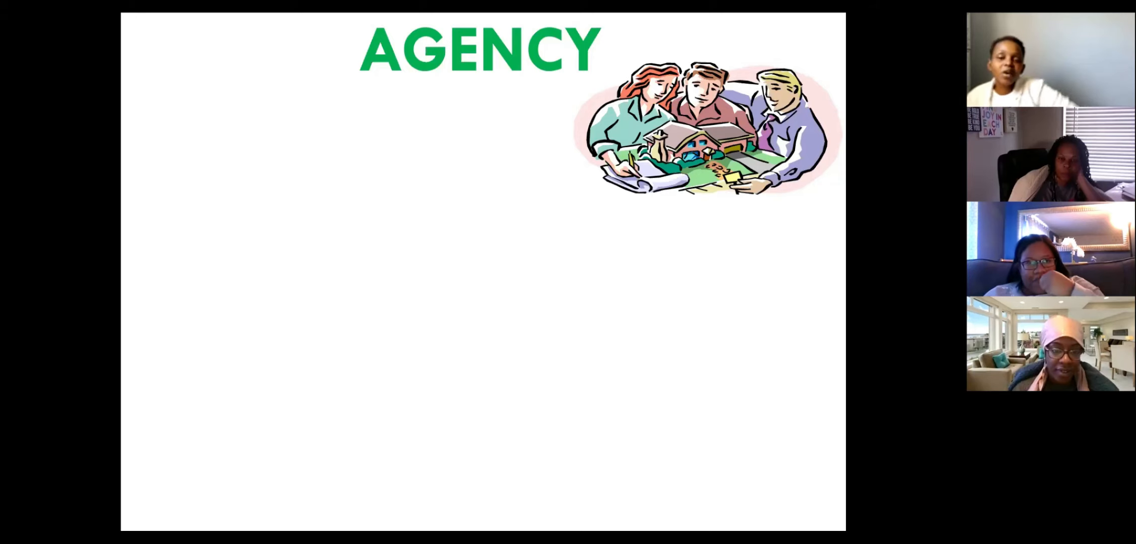
{"action": "mouse_move", "coordinate": [733, 275]}
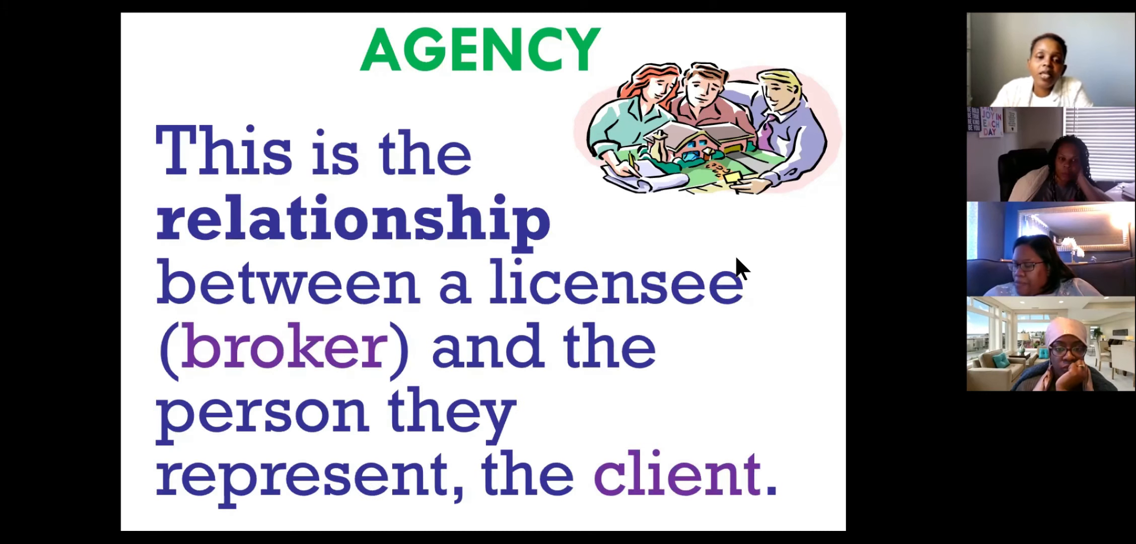
{"action": "mouse_move", "coordinate": [697, 301]}
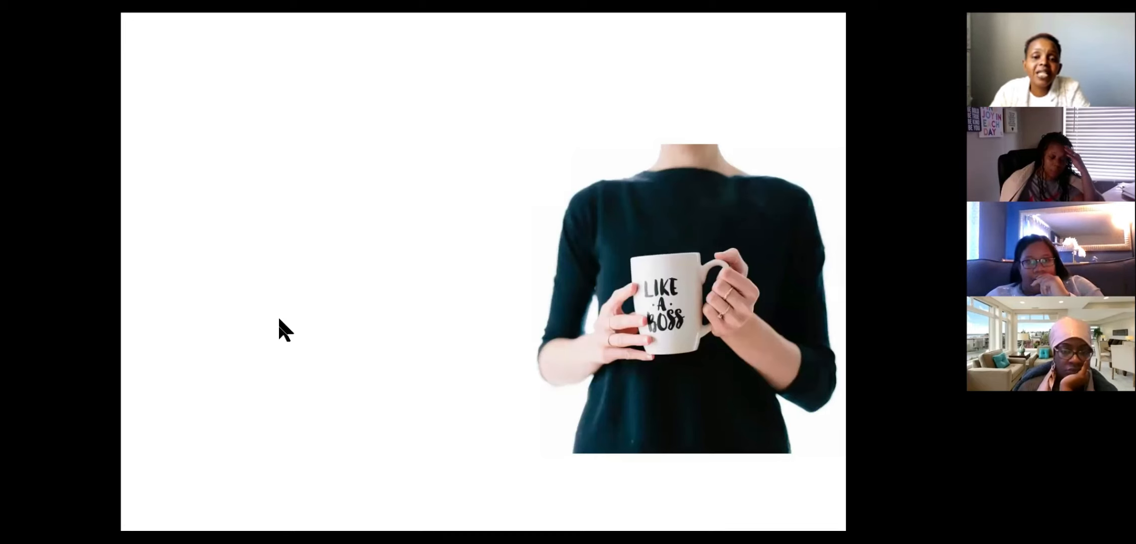
{"action": "mouse_move", "coordinate": [576, 293]}
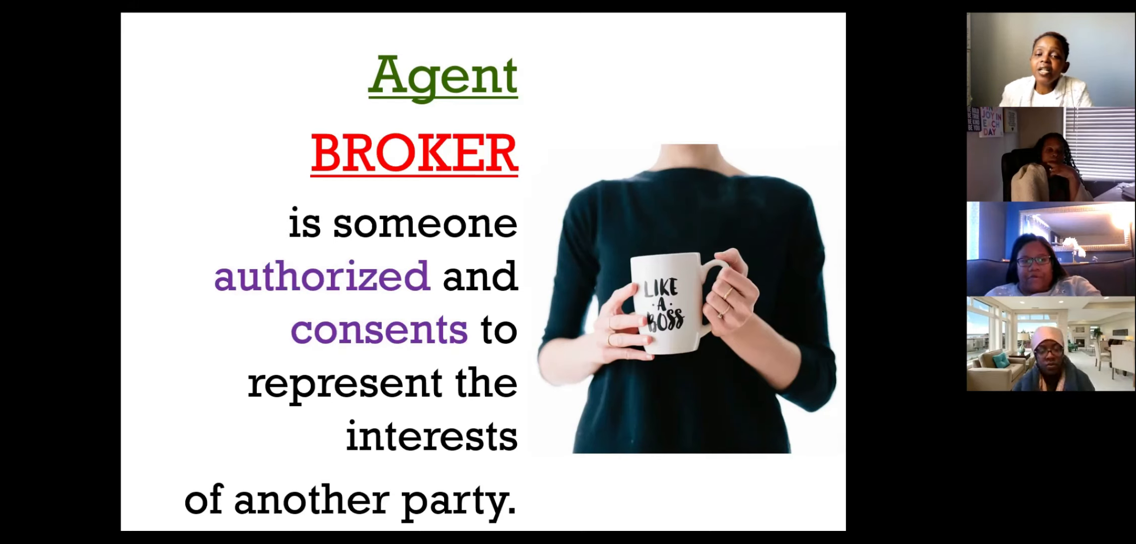
{"action": "mouse_move", "coordinate": [581, 373]}
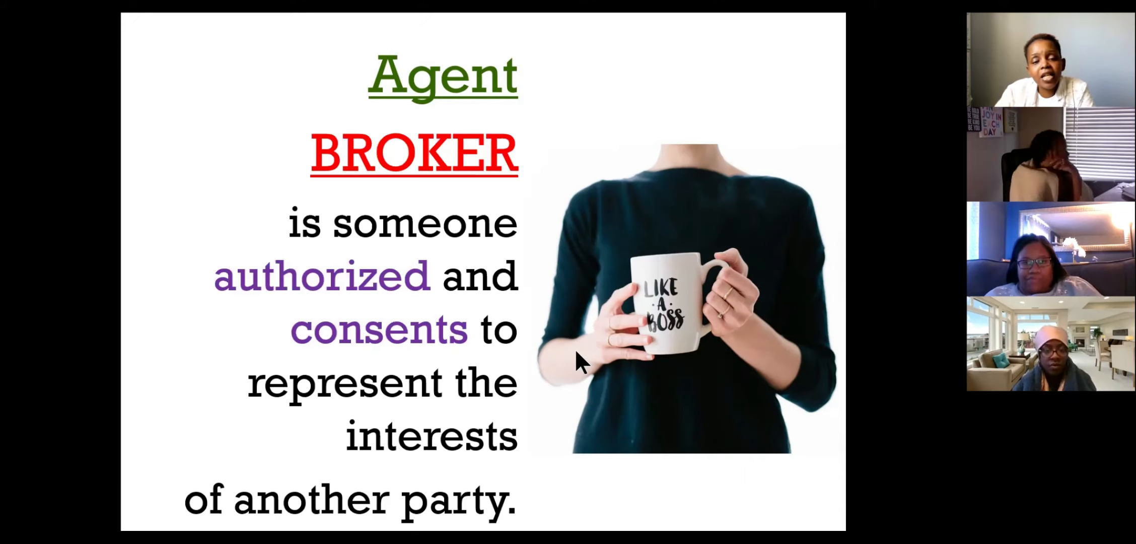
{"action": "mouse_move", "coordinate": [469, 240]}
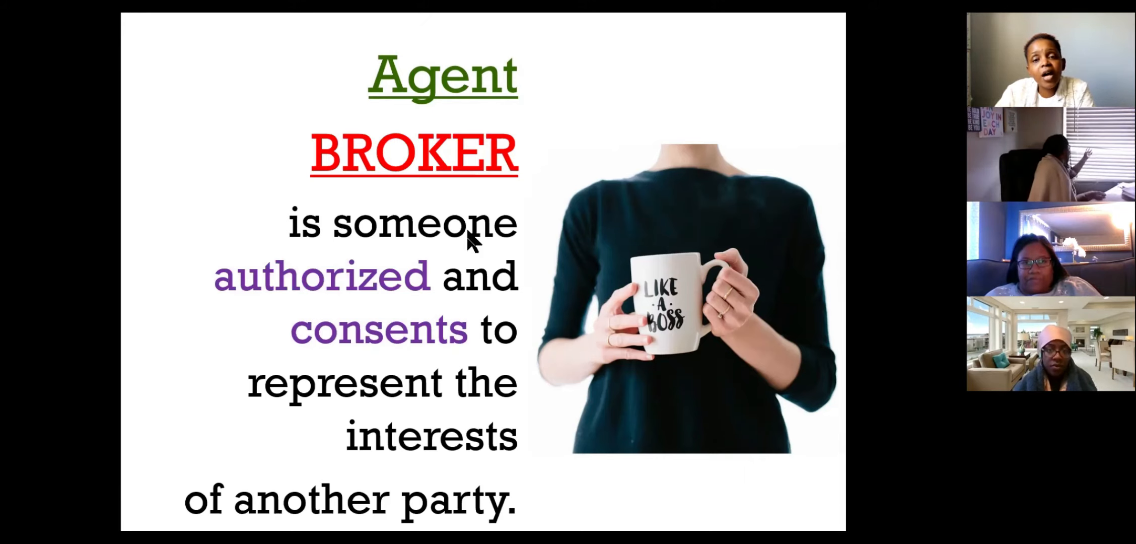
{"action": "mouse_move", "coordinate": [597, 117]}
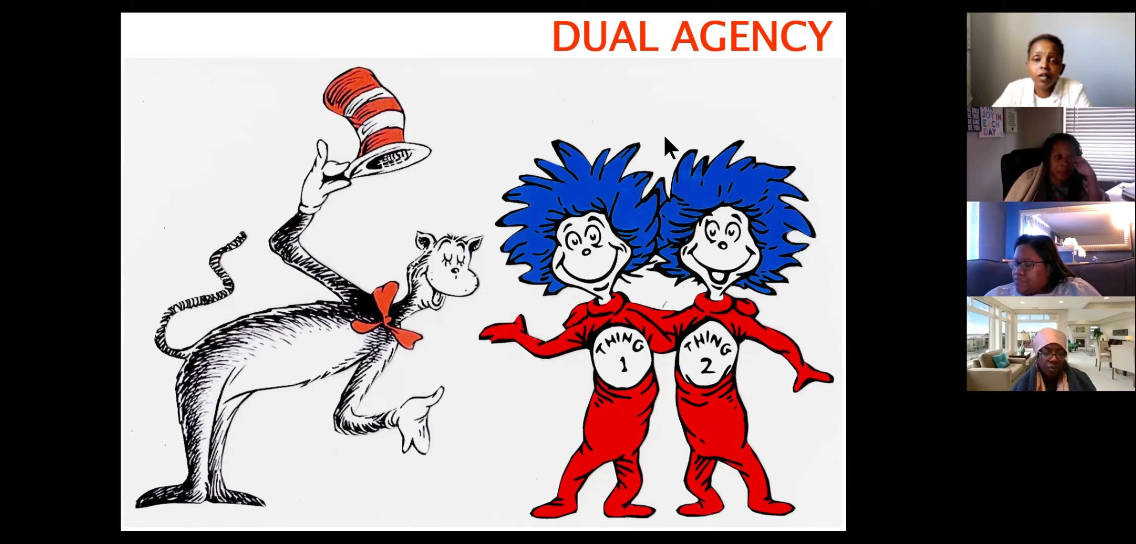
{"action": "mouse_move", "coordinate": [620, 133]}
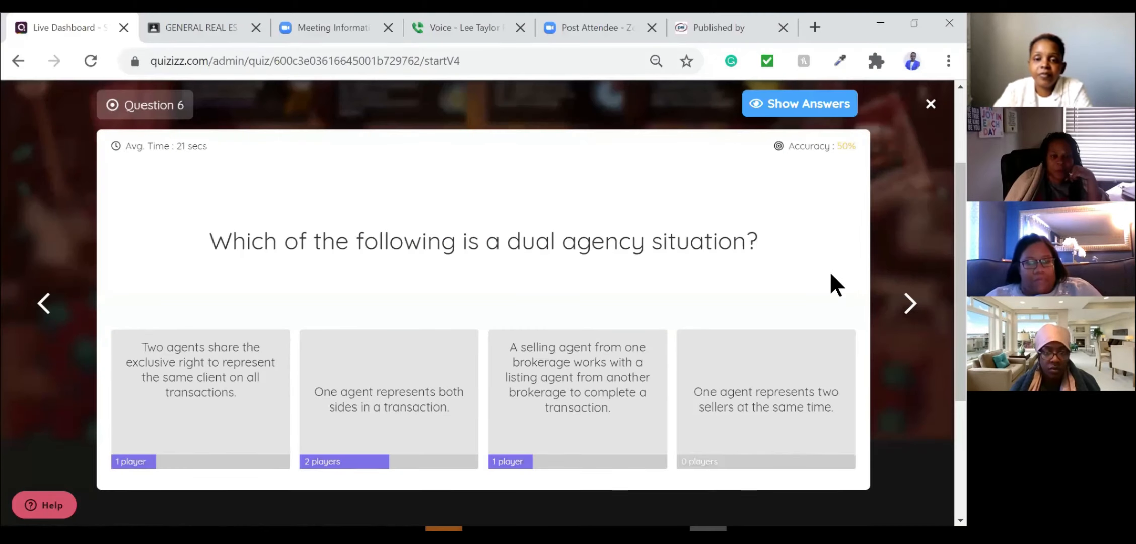
{"action": "mouse_move", "coordinate": [641, 250]}
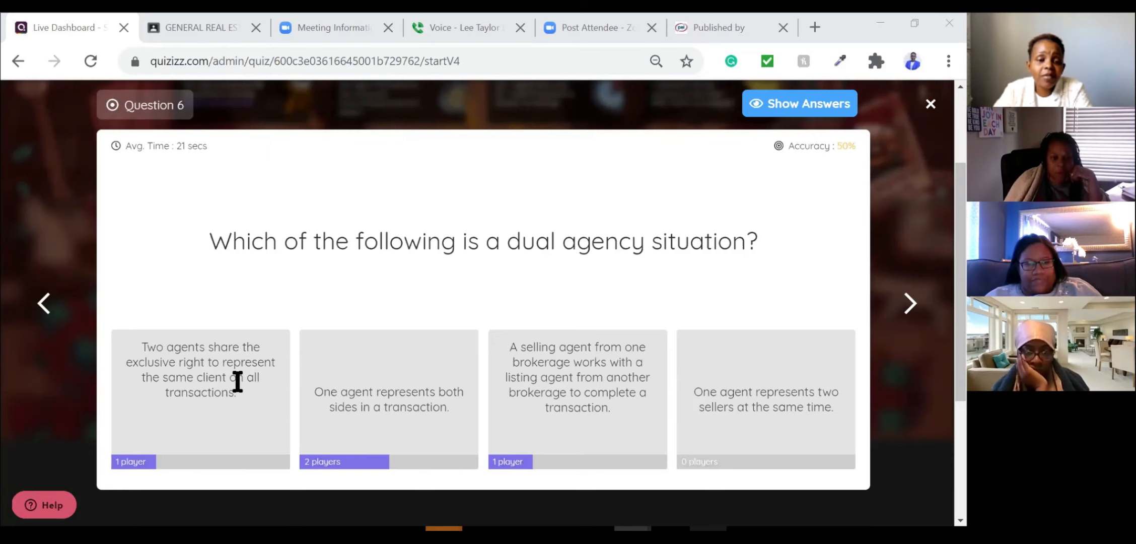
{"action": "mouse_move", "coordinate": [224, 419]}
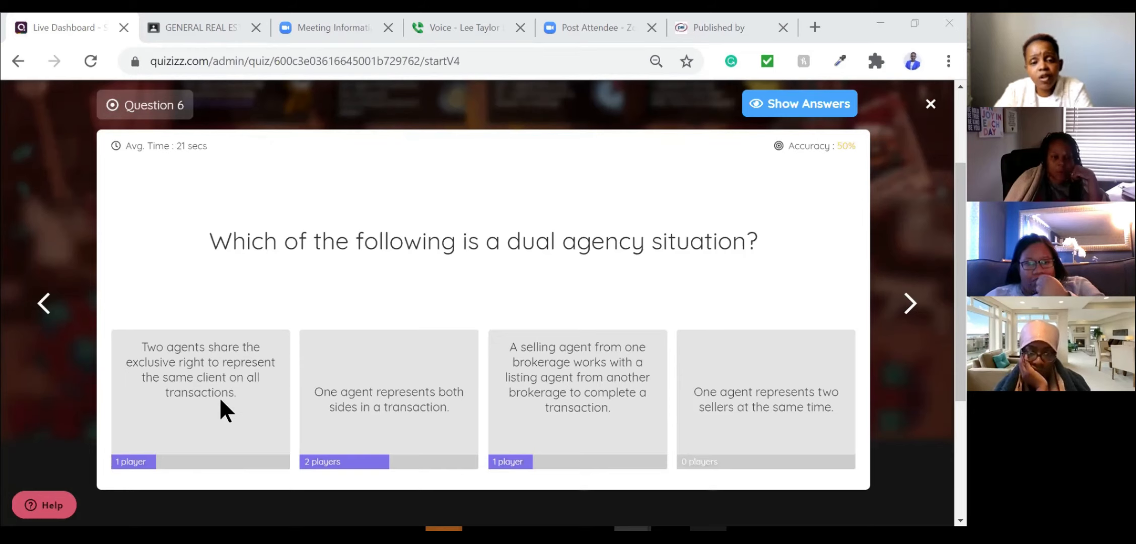
{"action": "mouse_move", "coordinate": [523, 358]}
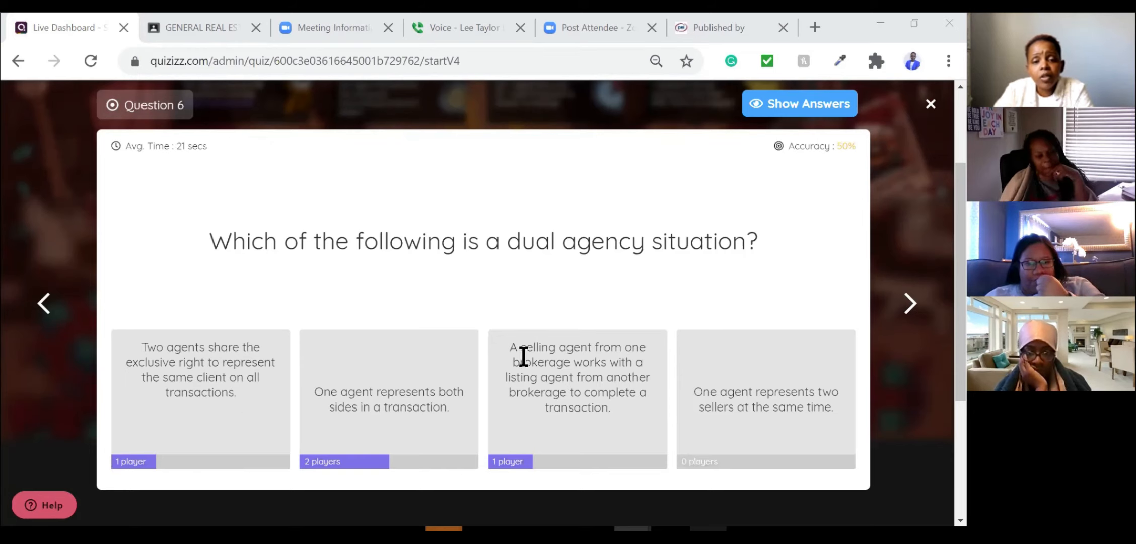
{"action": "mouse_move", "coordinate": [398, 415]}
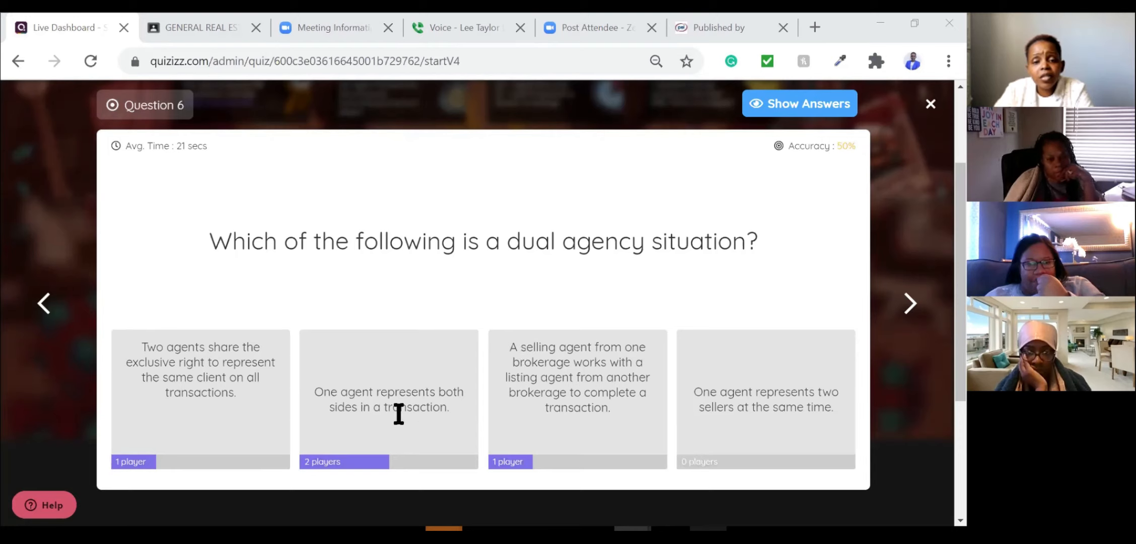
{"action": "mouse_move", "coordinate": [452, 427]}
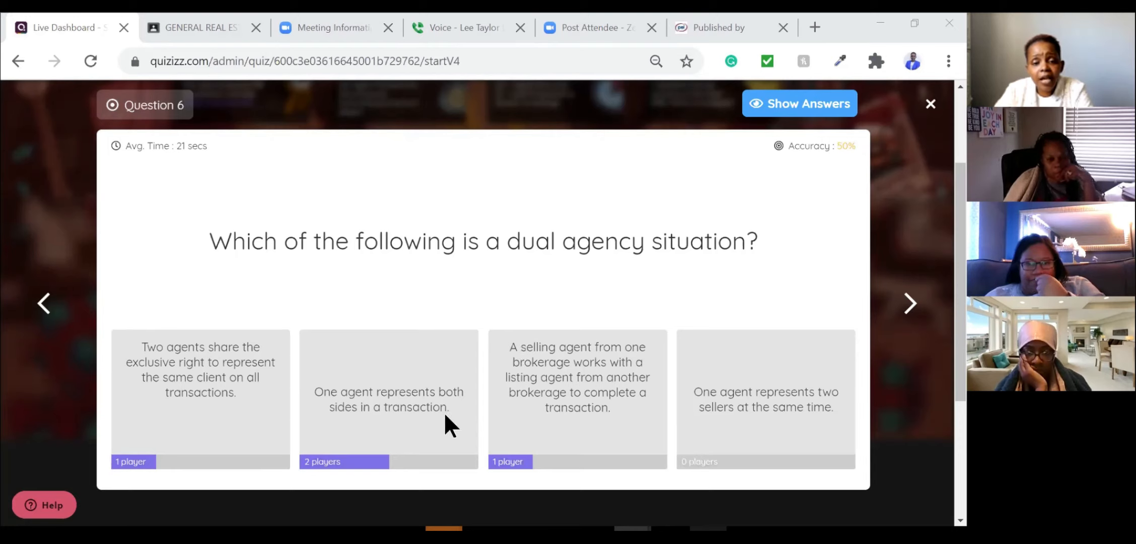
{"action": "mouse_move", "coordinate": [592, 355]}
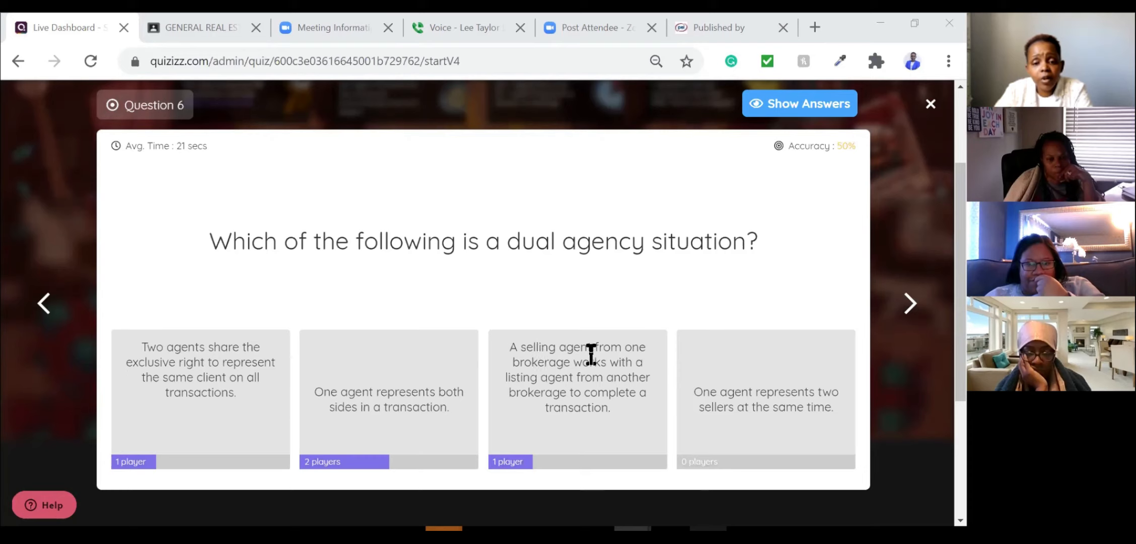
{"action": "mouse_move", "coordinate": [678, 387]}
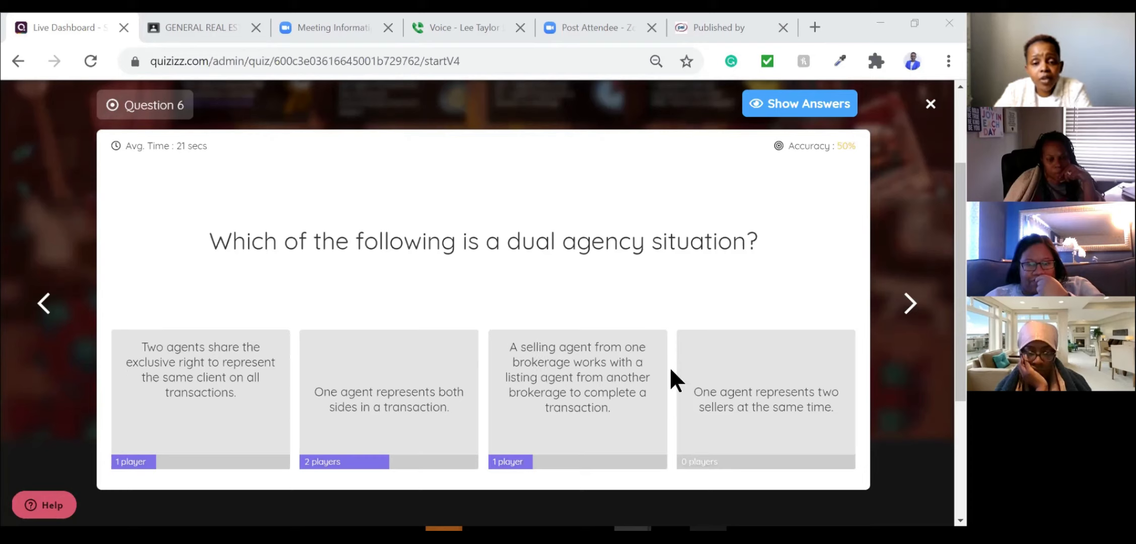
{"action": "mouse_move", "coordinate": [541, 372]}
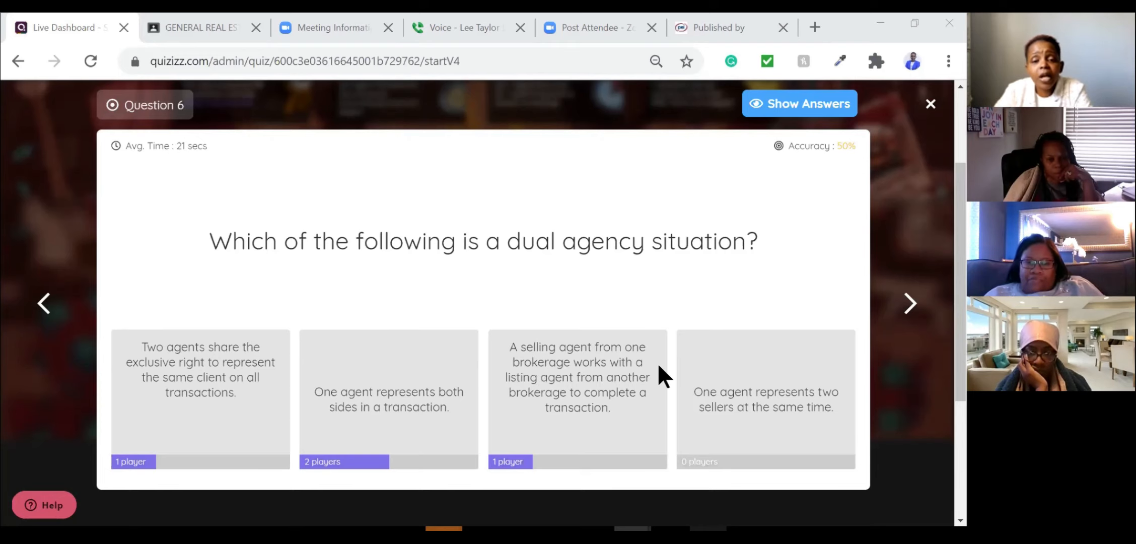
{"action": "mouse_move", "coordinate": [590, 424]}
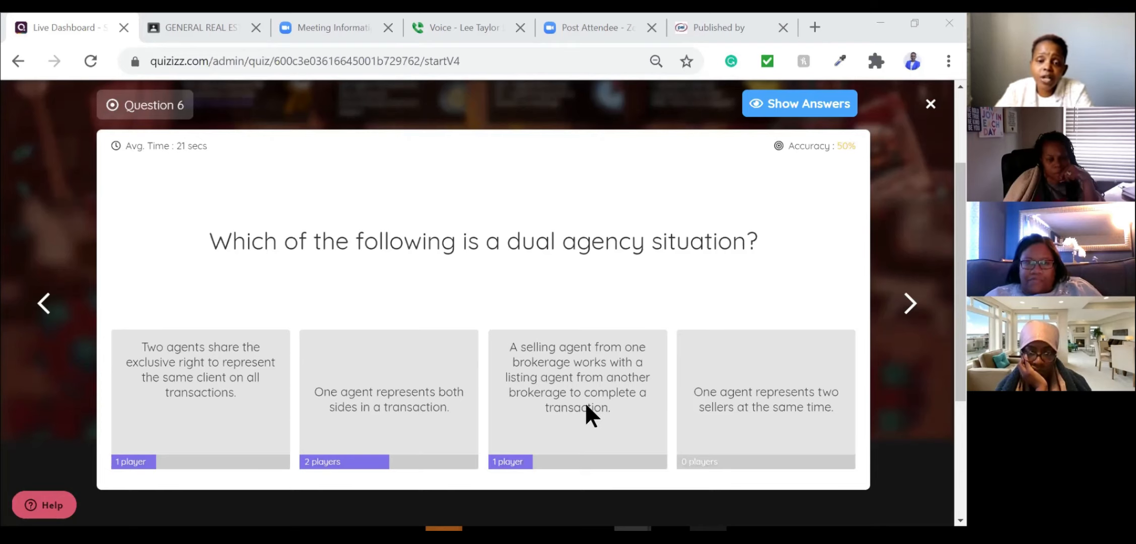
{"action": "mouse_move", "coordinate": [623, 426]}
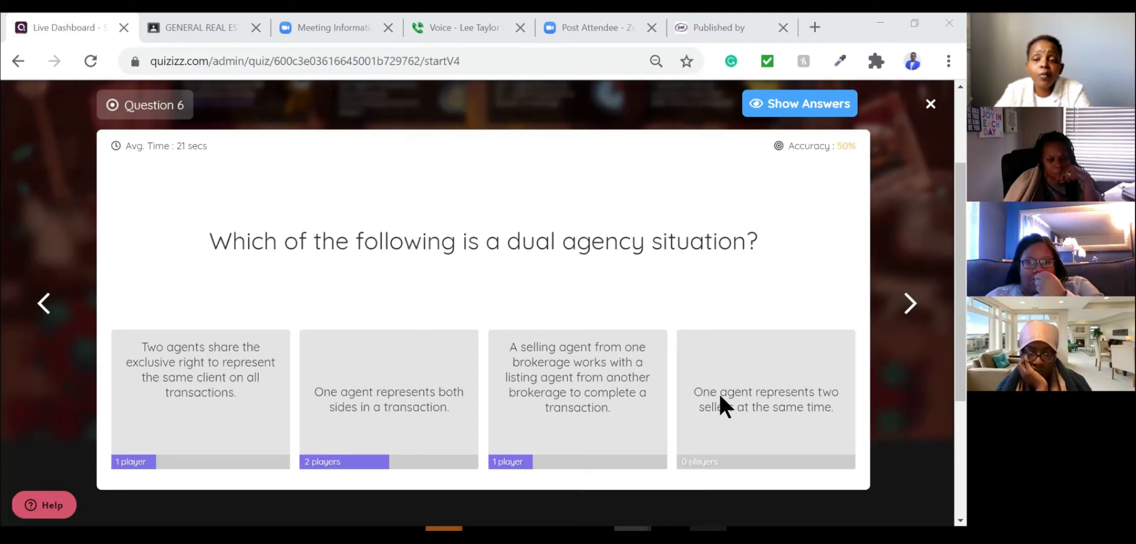
{"action": "mouse_move", "coordinate": [816, 417]}
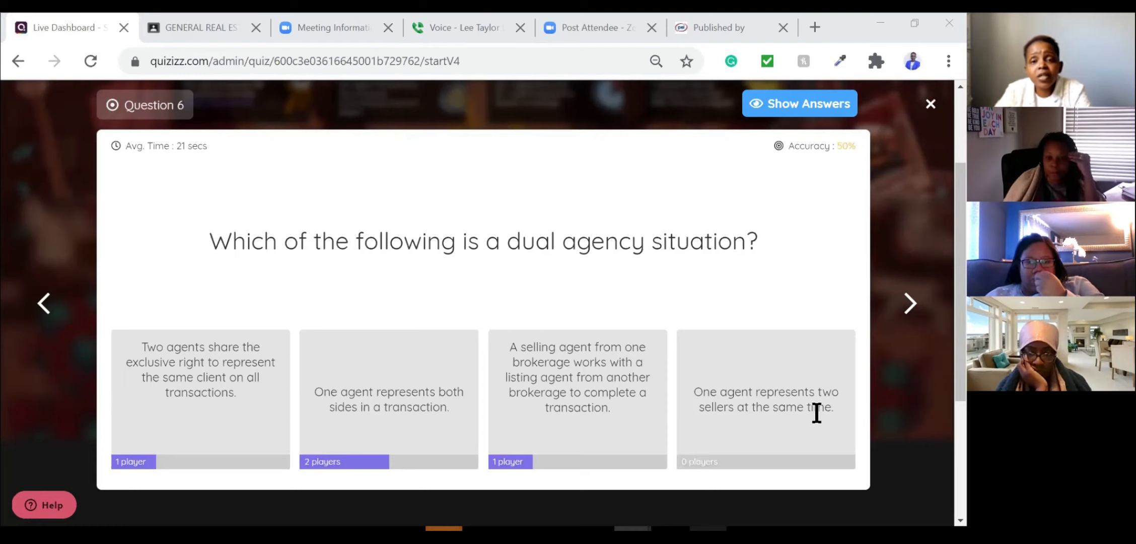